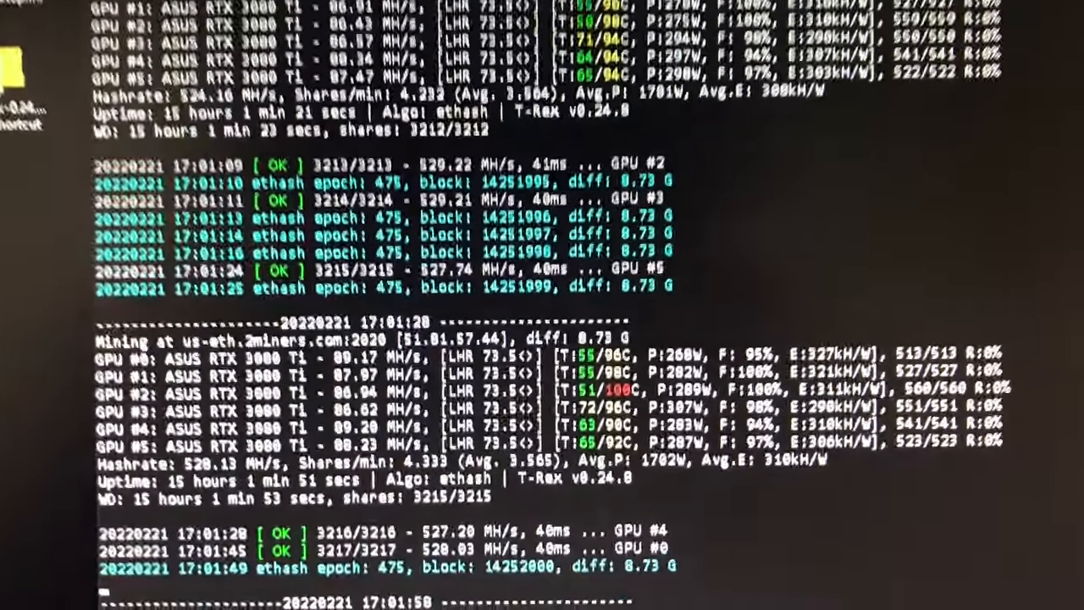
pyautogui.scroll(-3)
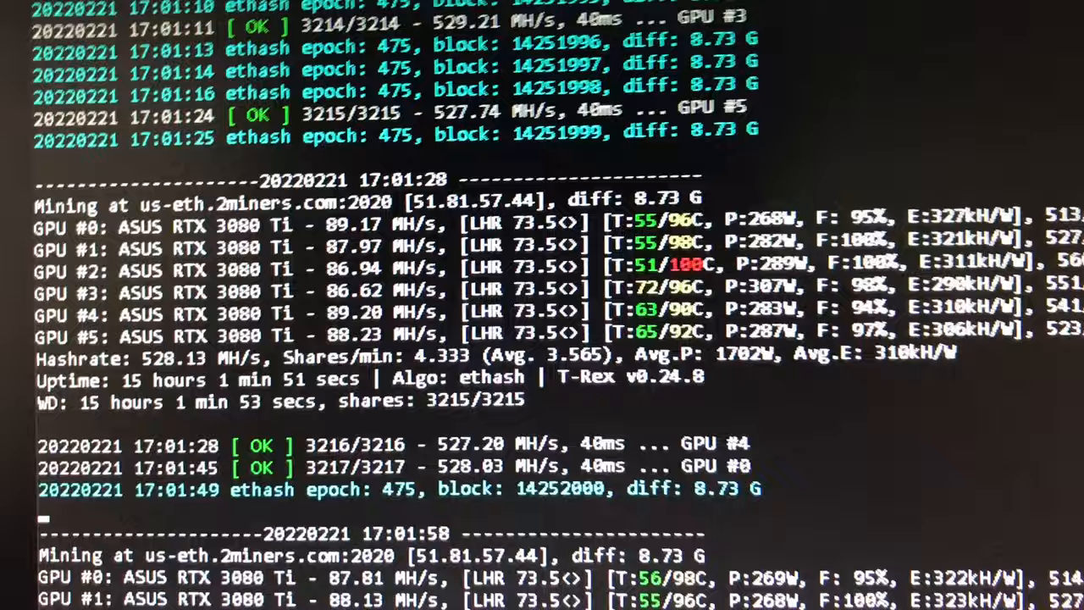
pyautogui.scroll(-3)
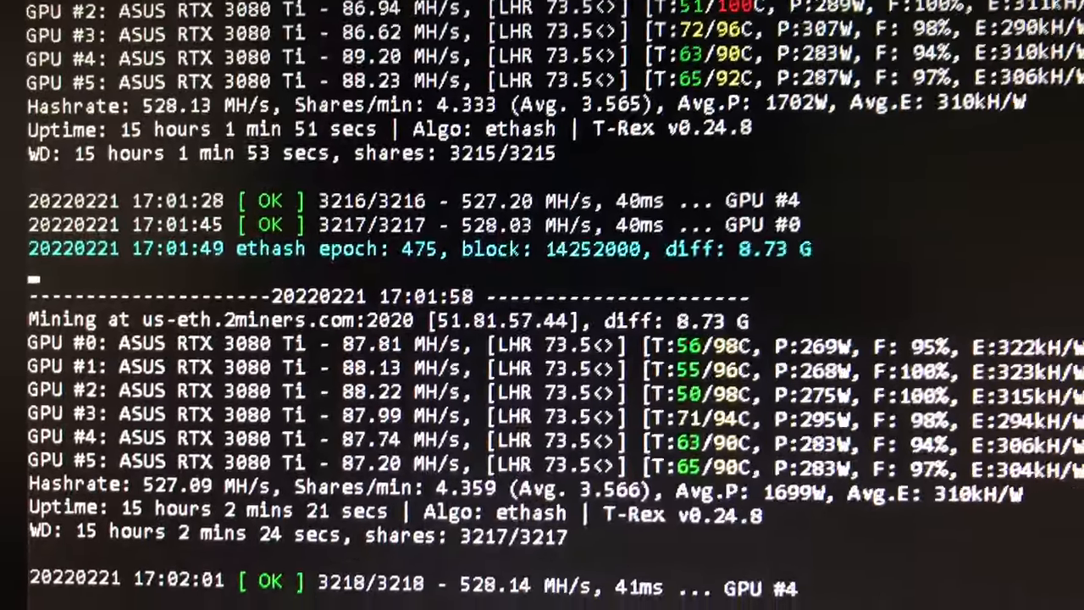
pyautogui.scroll(-3)
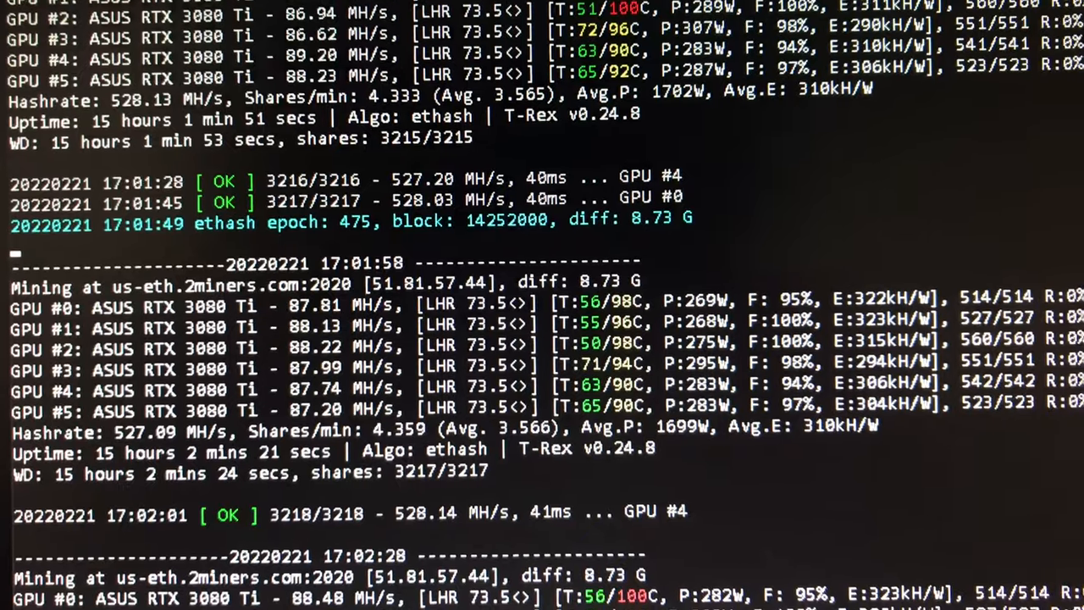
pyautogui.scroll(-3)
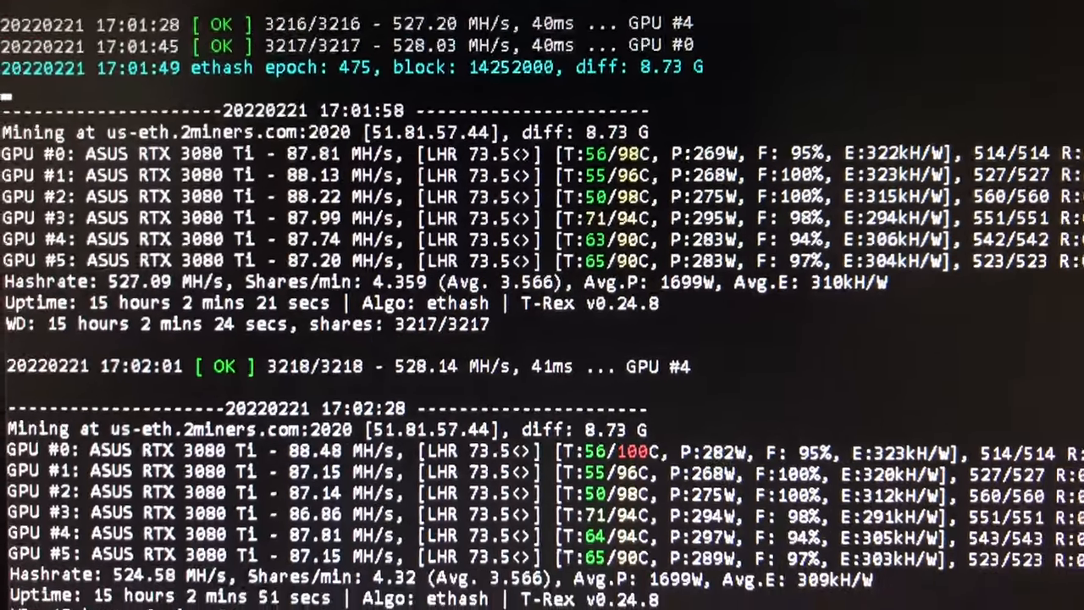
pyautogui.scroll(-3)
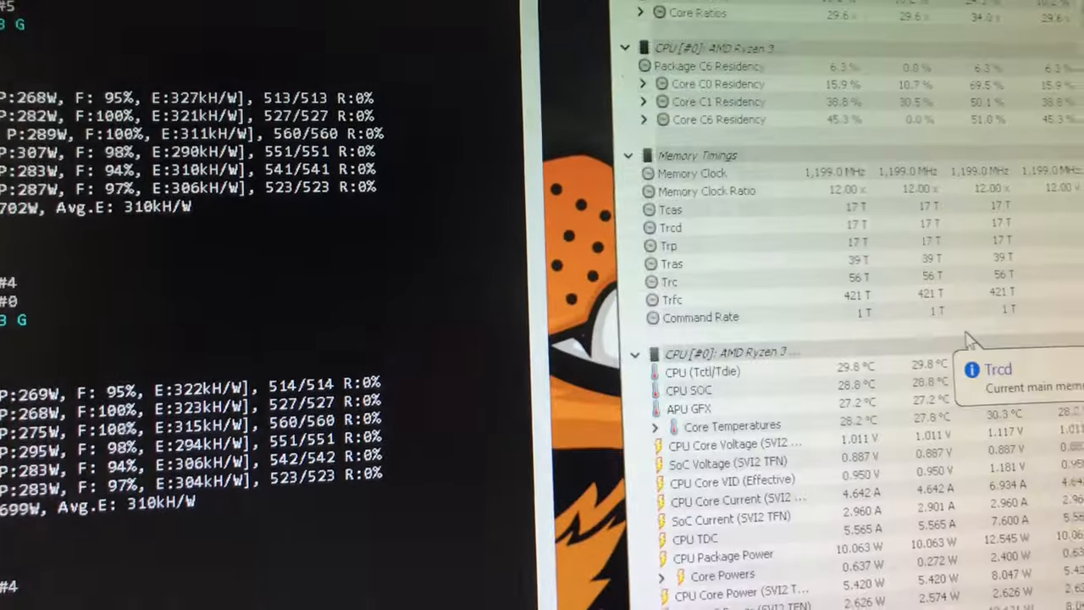
pyautogui.scroll(-3)
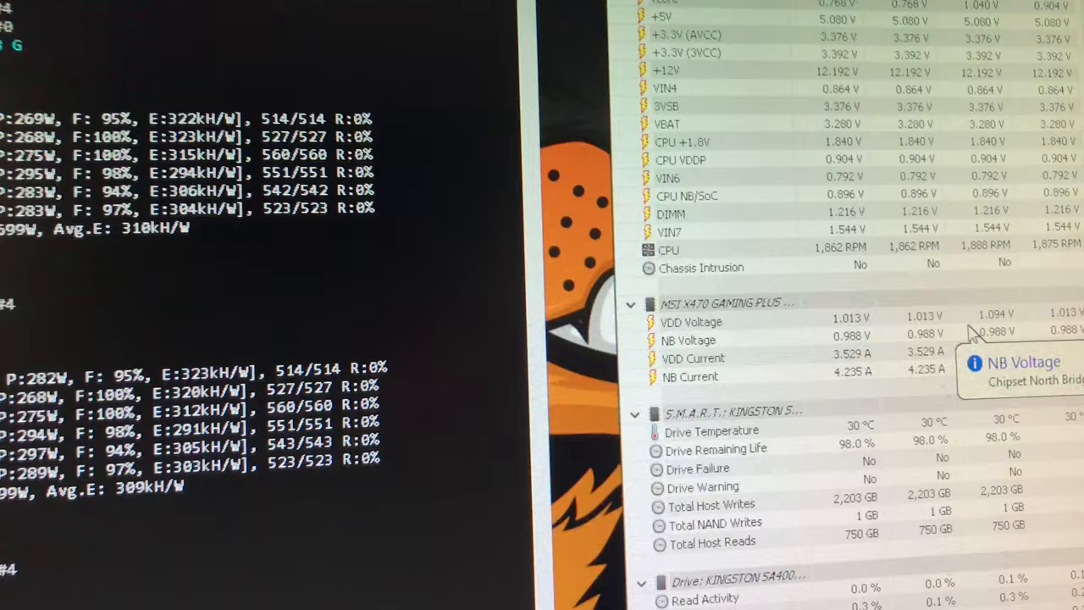
pyautogui.scroll(-3)
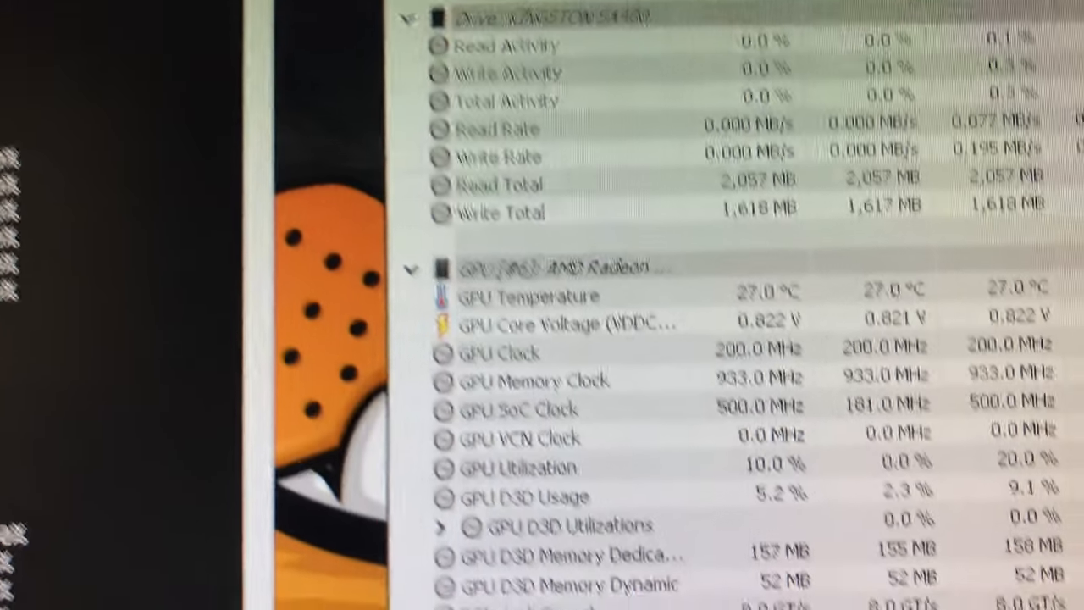
pyautogui.scroll(-3)
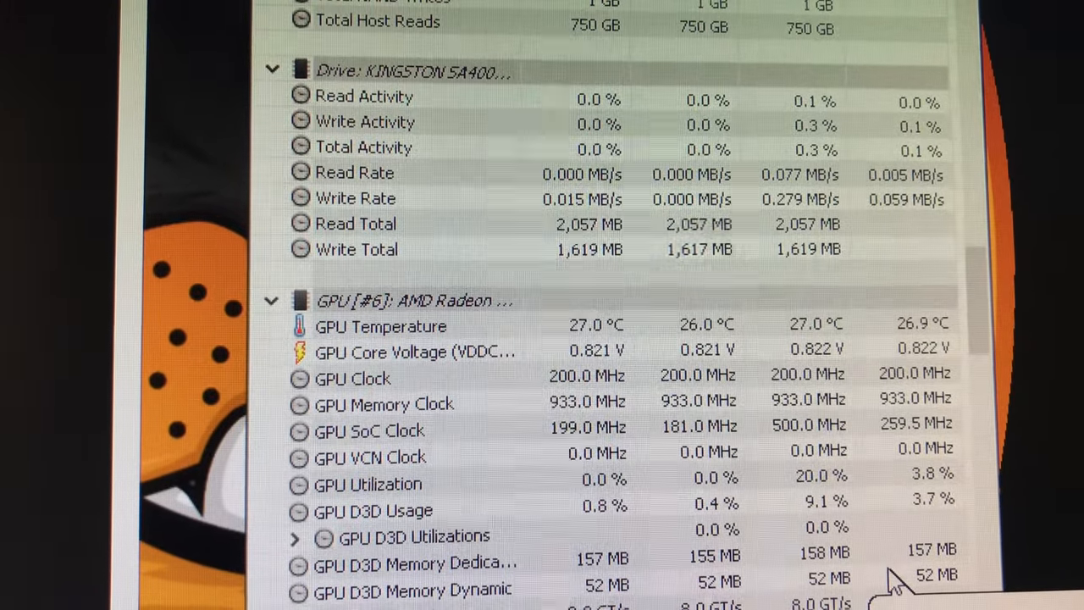
pyautogui.scroll(-3)
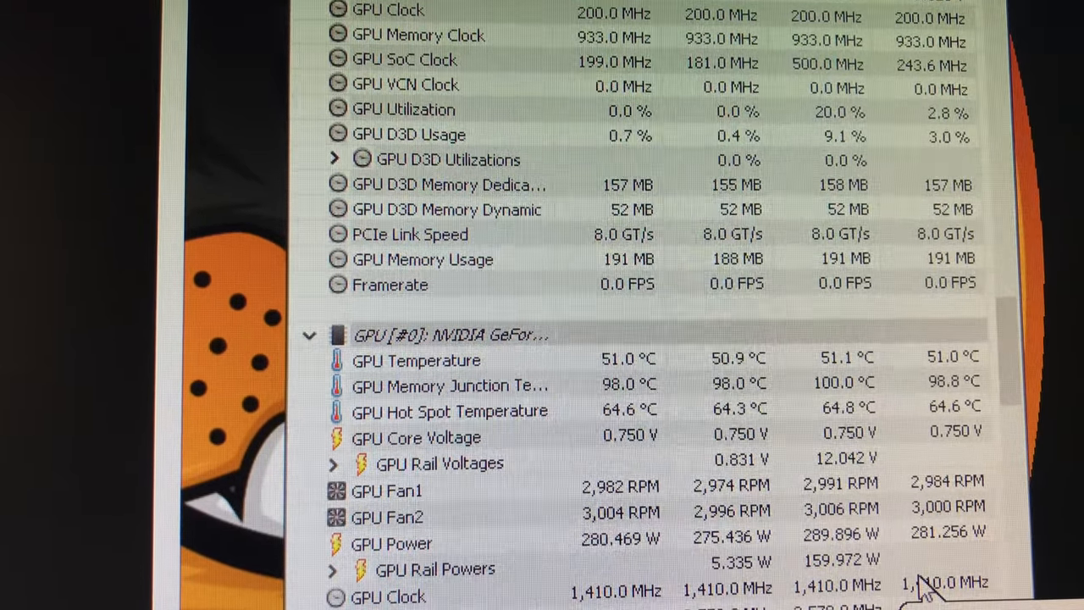
pyautogui.scroll(3)
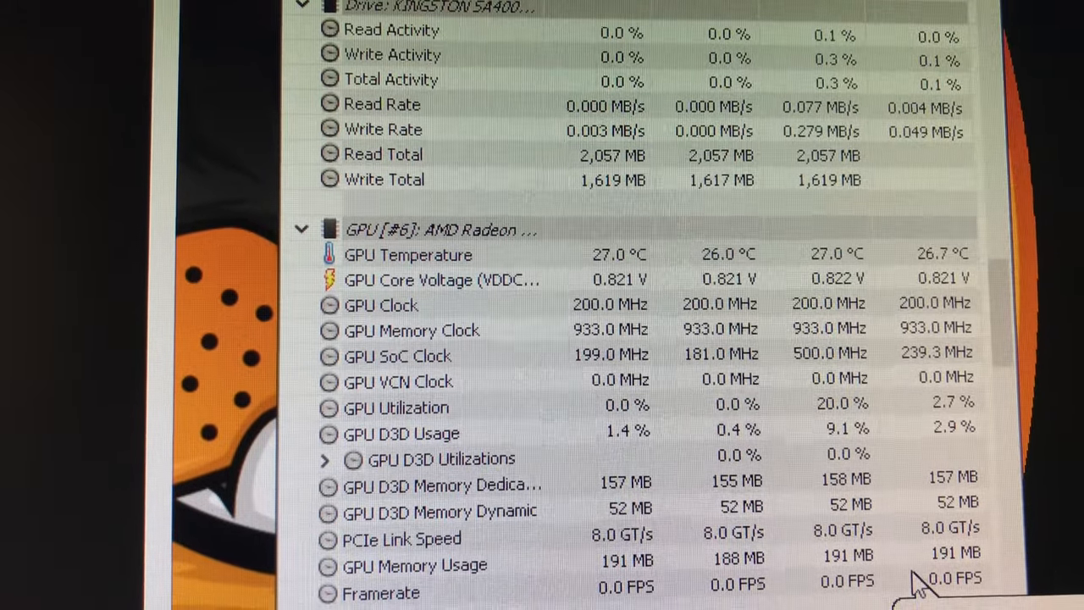
pyautogui.scroll(-3)
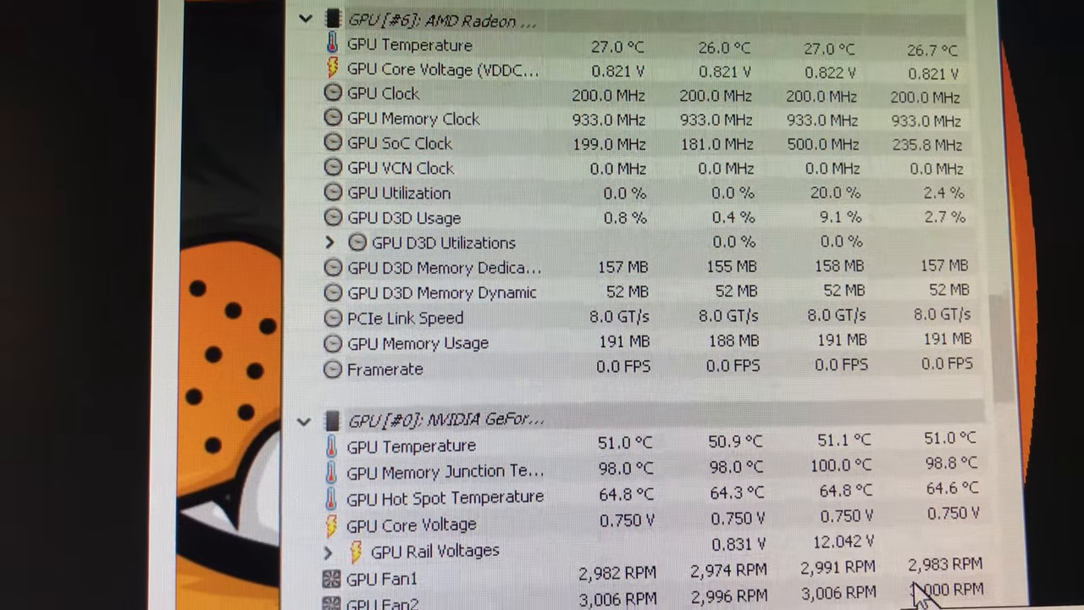
pyautogui.scroll(-3)
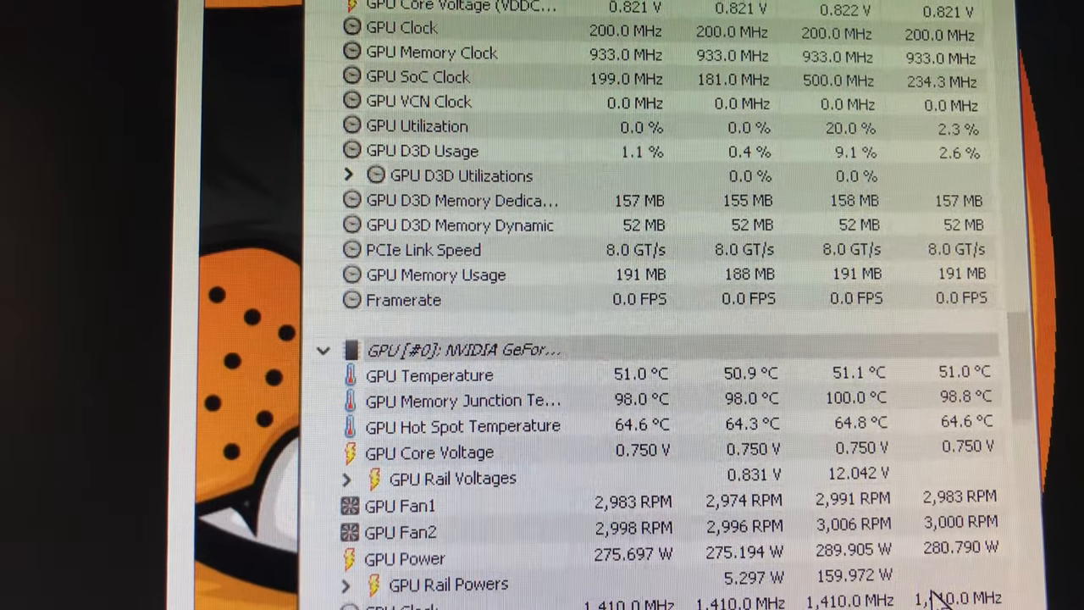
pyautogui.scroll(-3)
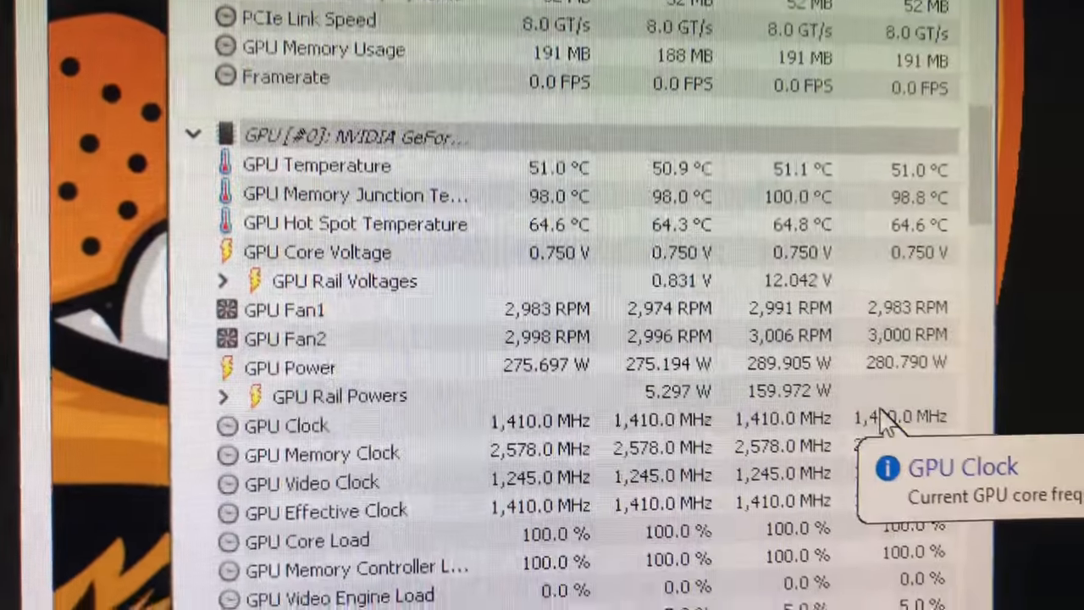
pyautogui.scroll(-3)
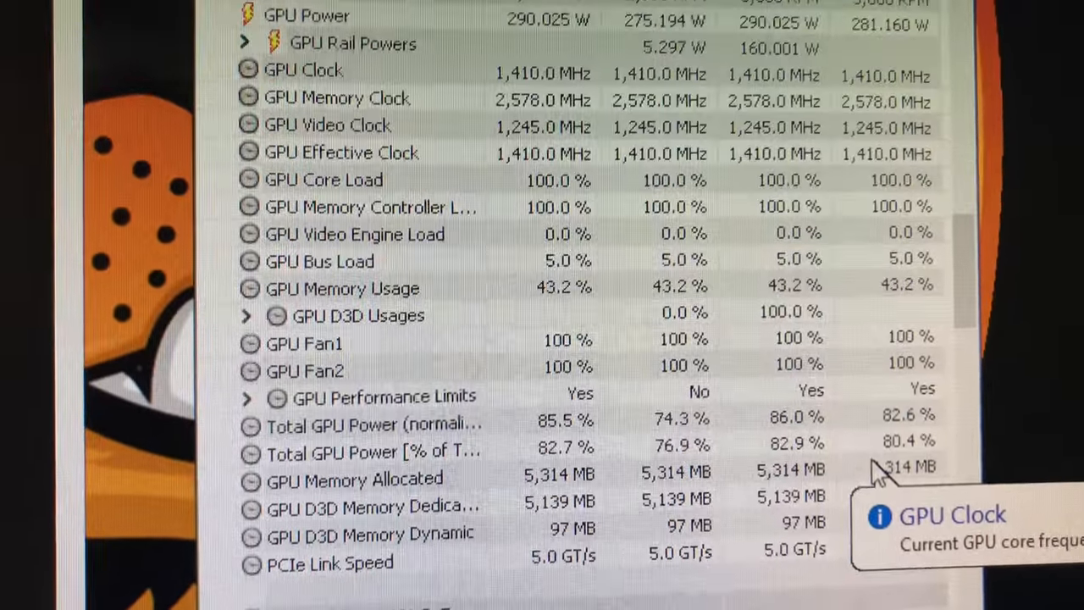
pyautogui.scroll(-3)
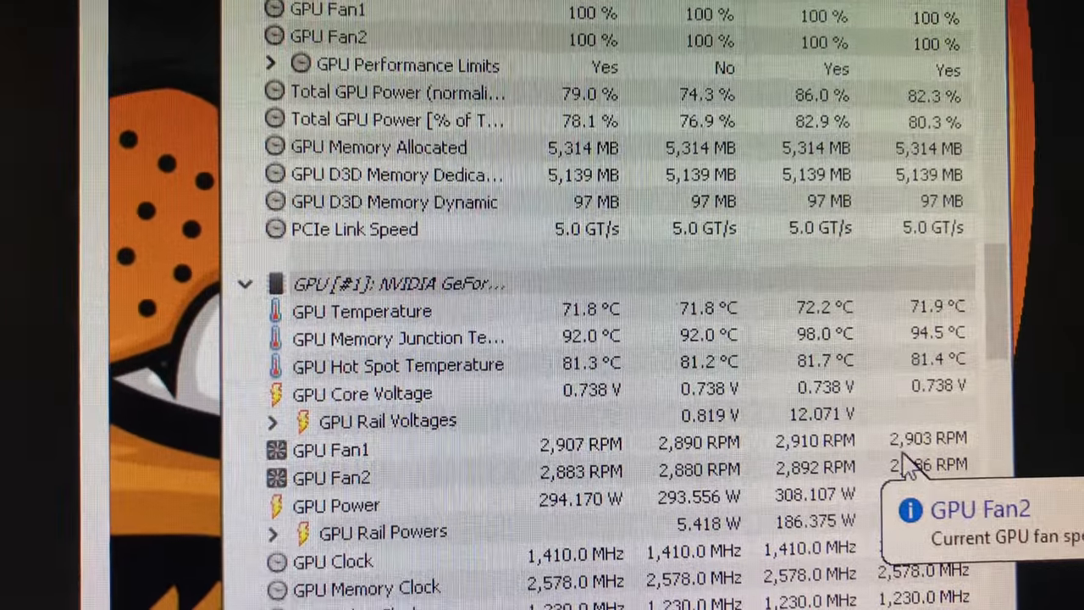
pyautogui.scroll(-3)
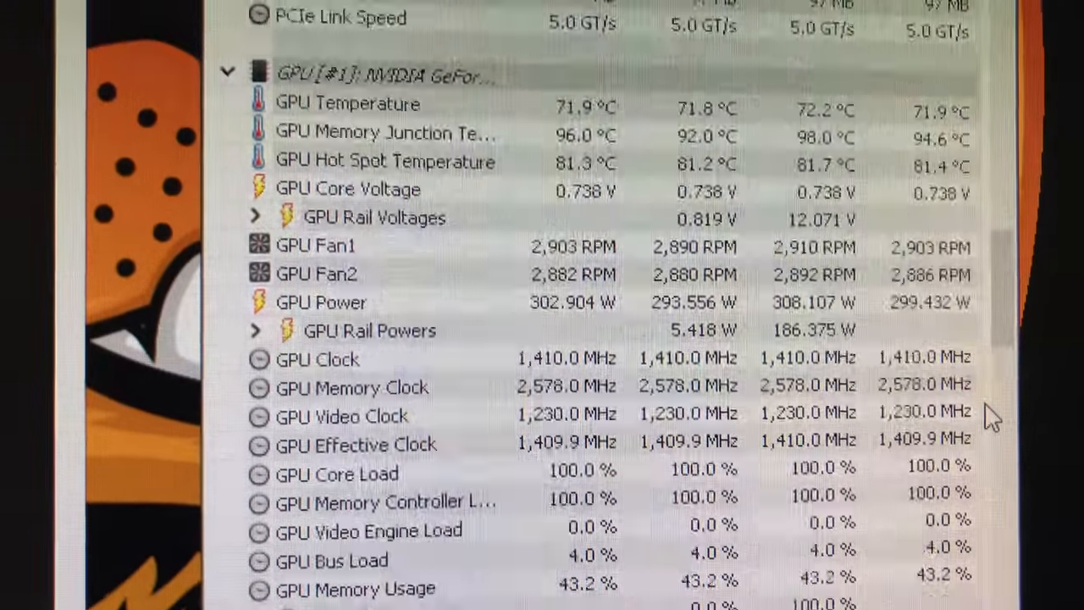
pyautogui.scroll(-3)
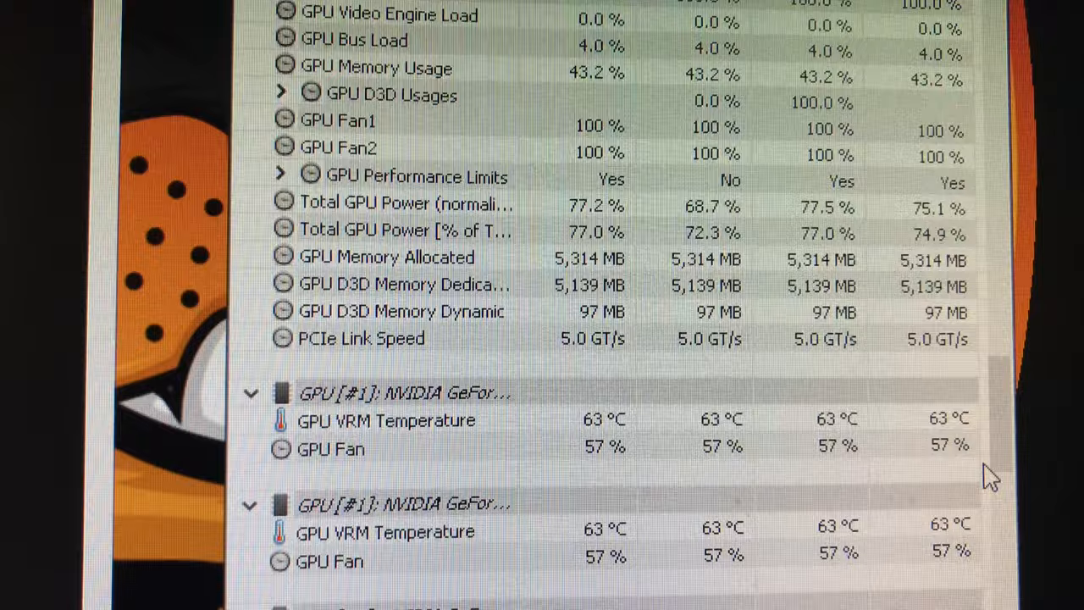
pyautogui.scroll(-3)
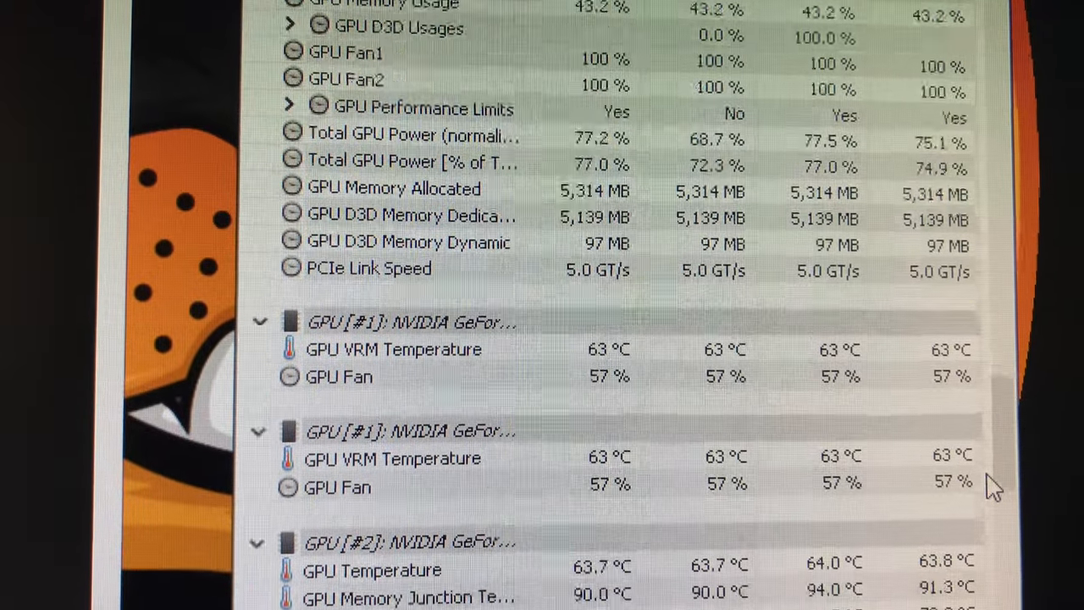
pyautogui.scroll(-3)
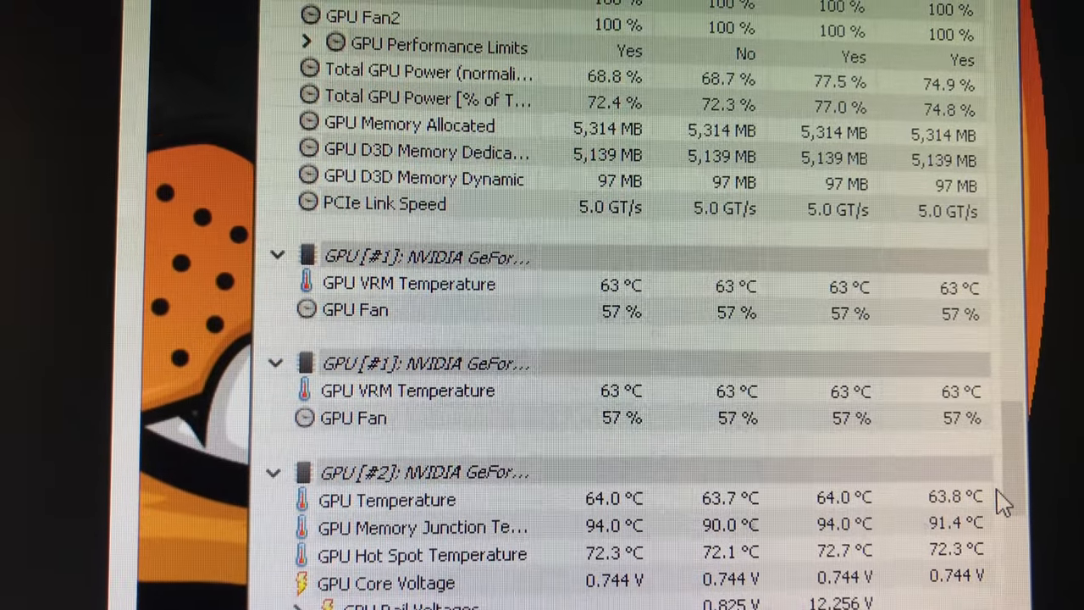
pyautogui.scroll(-3)
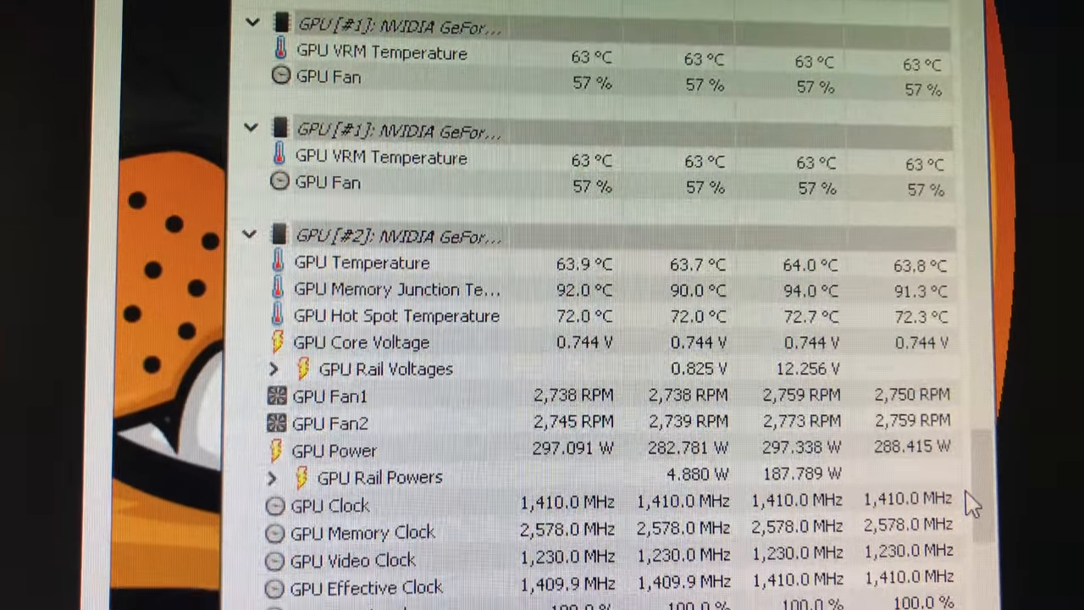
pyautogui.scroll(-3)
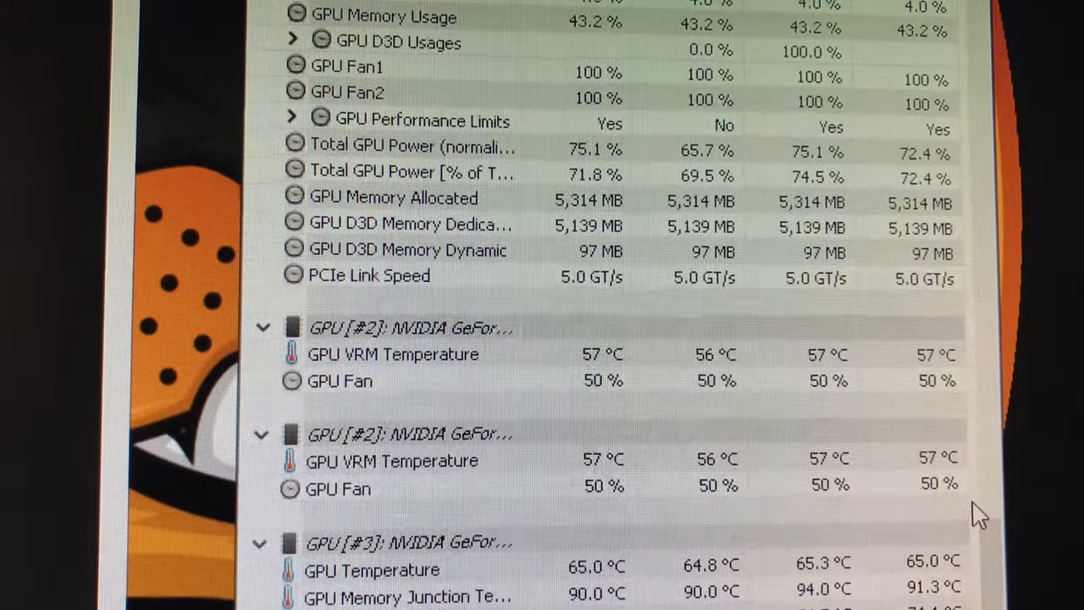
pyautogui.scroll(-3)
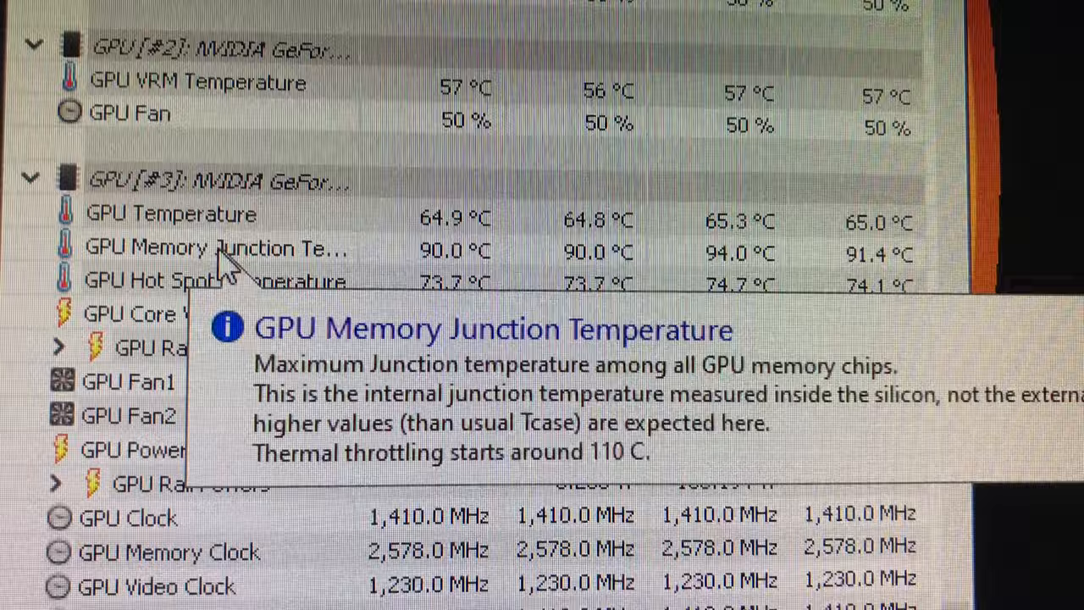
pyautogui.scroll(-3)
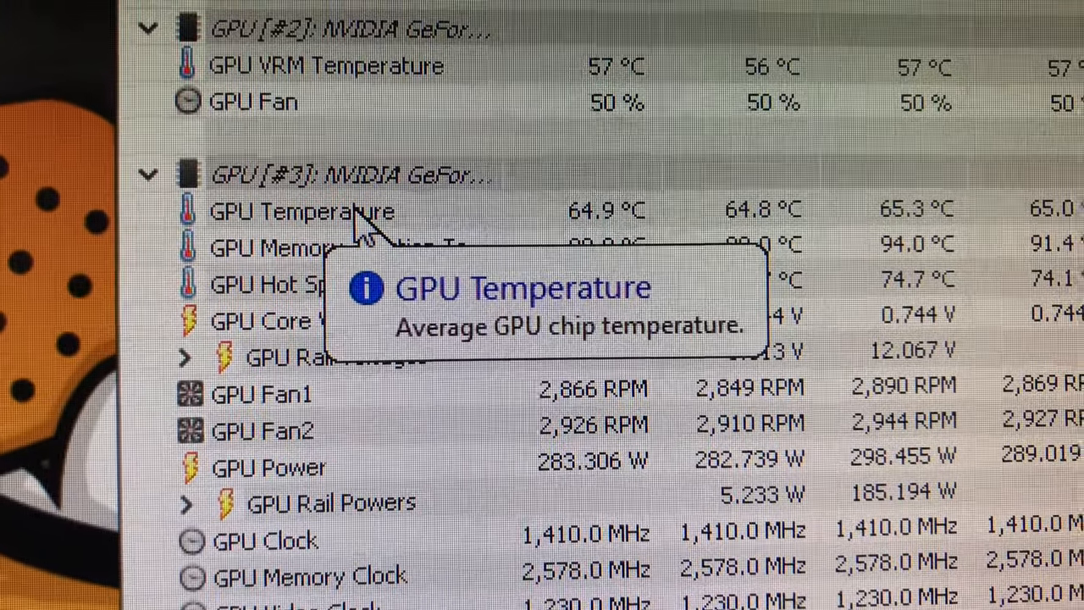
pyautogui.moveTo(305, 287)
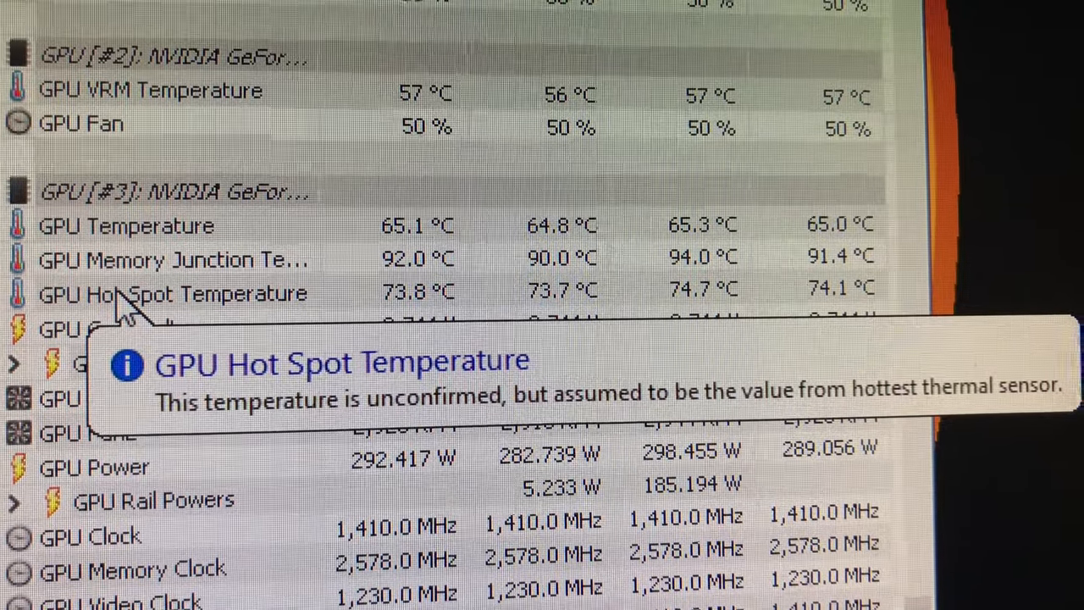
pyautogui.moveTo(127, 330)
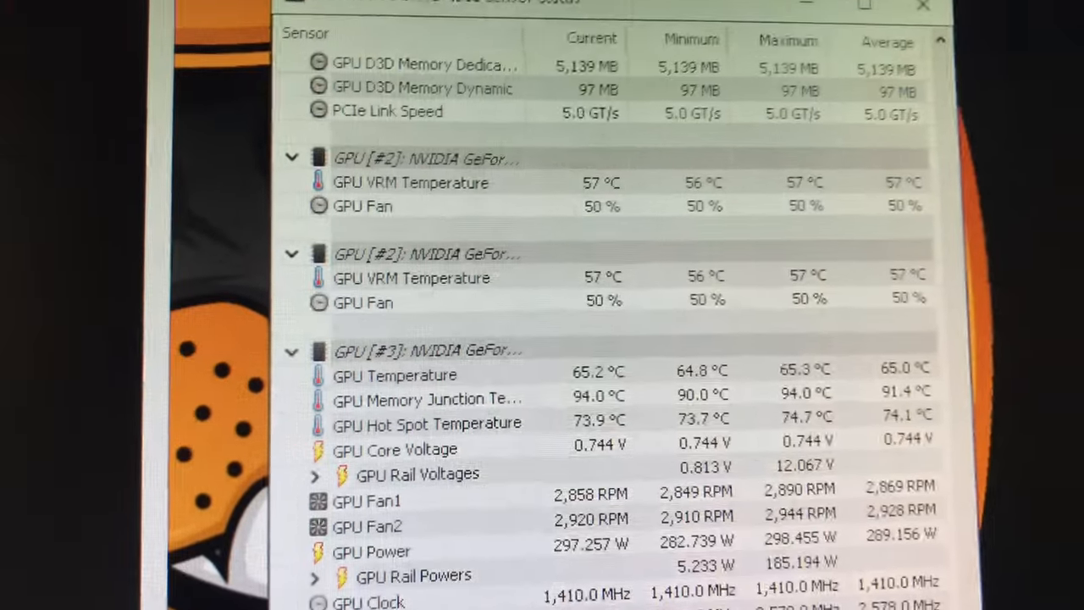
pyautogui.scroll(-3)
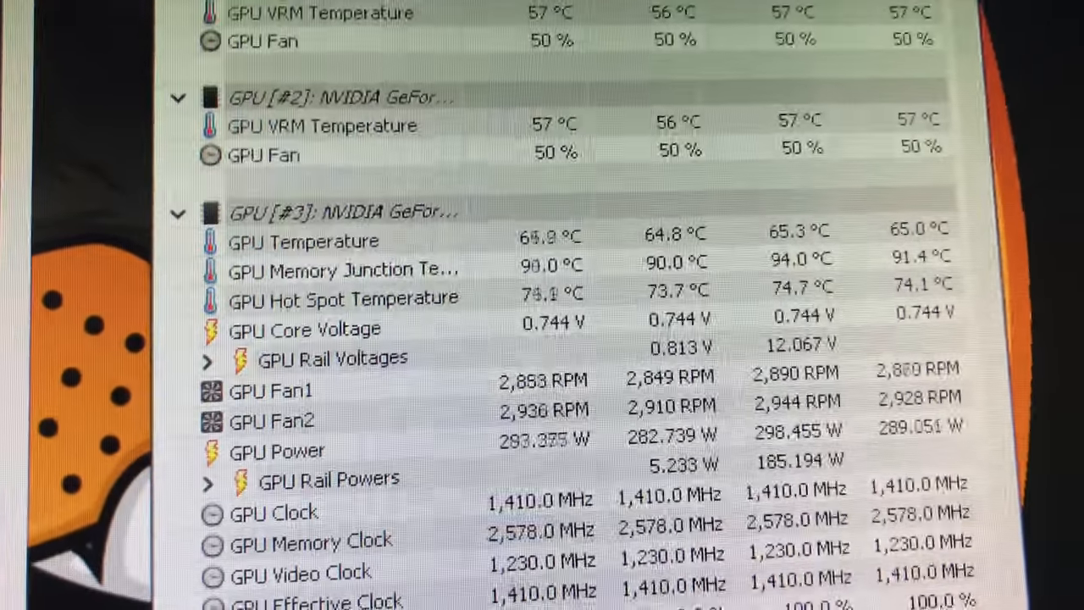
pyautogui.scroll(-3)
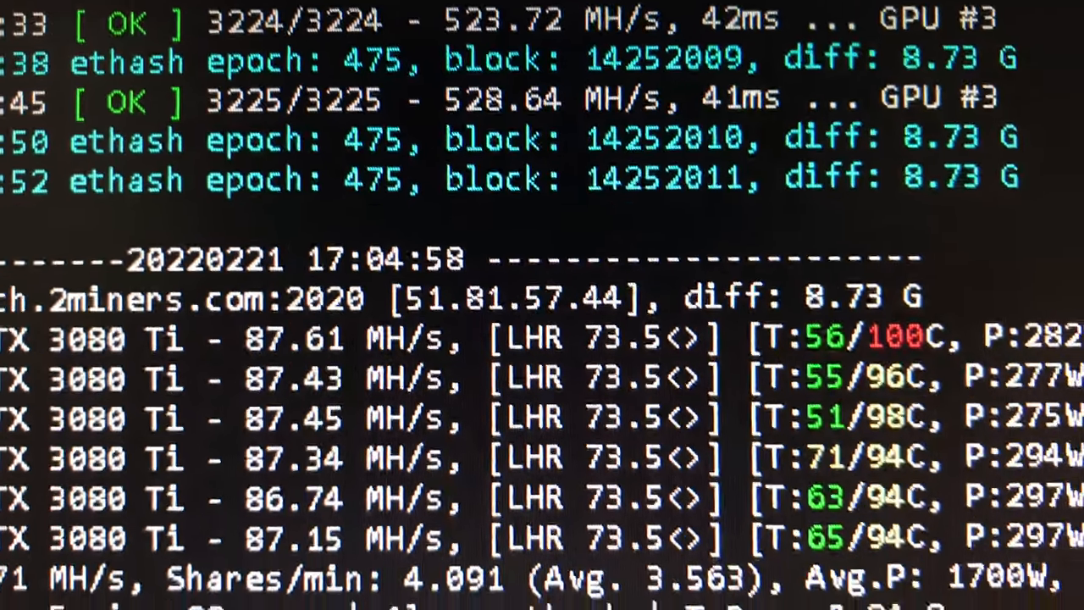
pyautogui.scroll(-3)
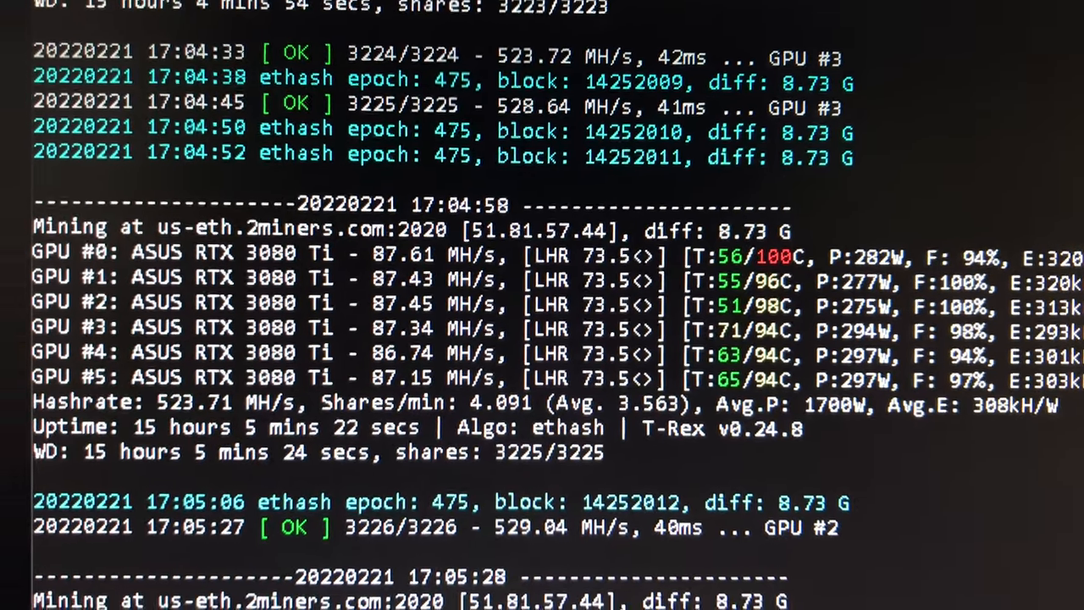
pyautogui.scroll(-3)
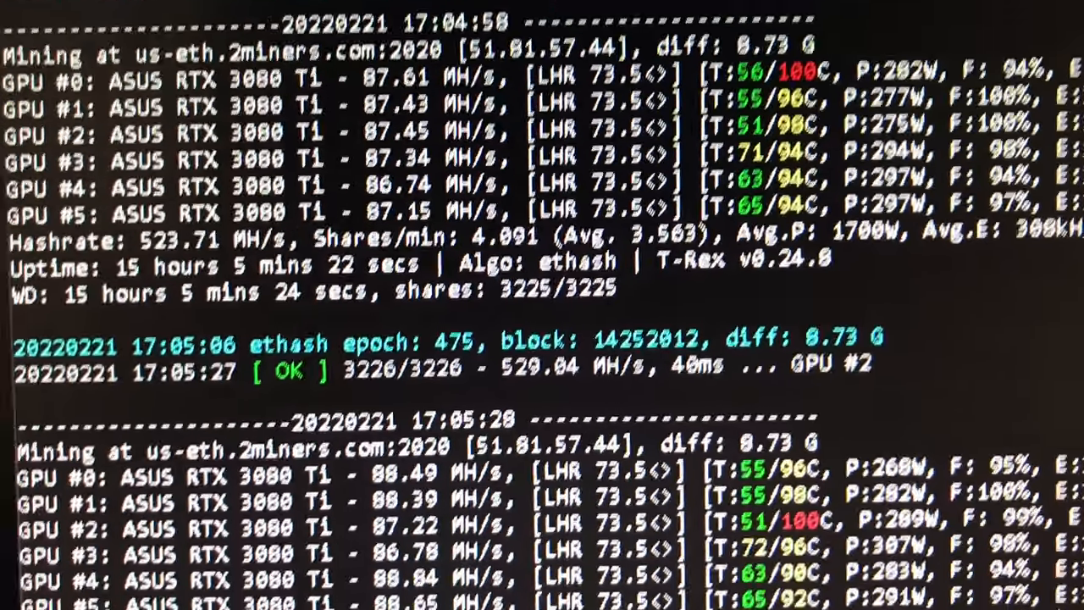
pyautogui.scroll(-3)
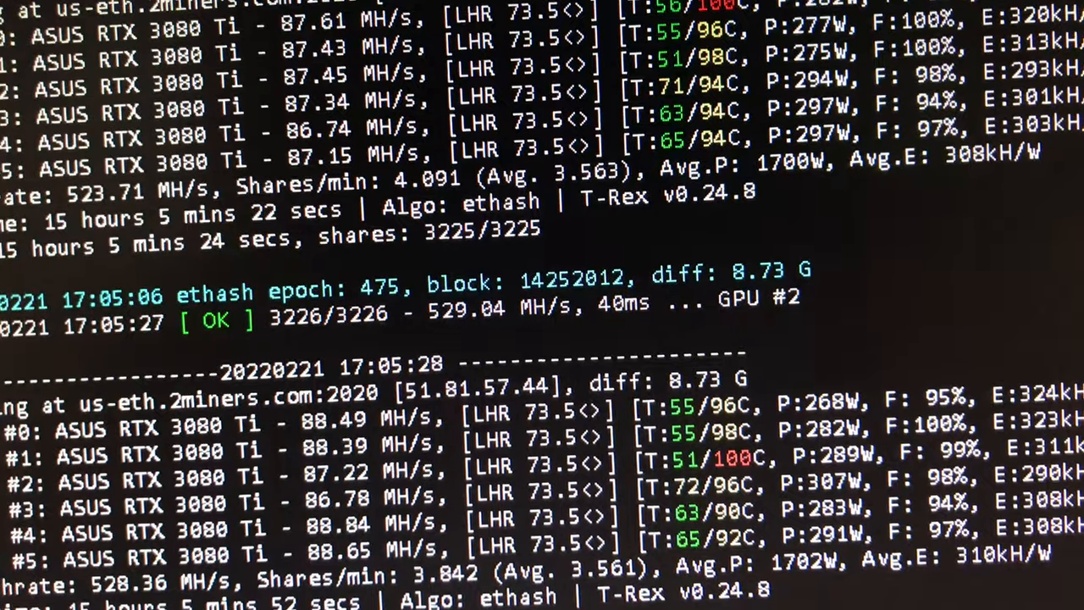
pyautogui.scroll(-3)
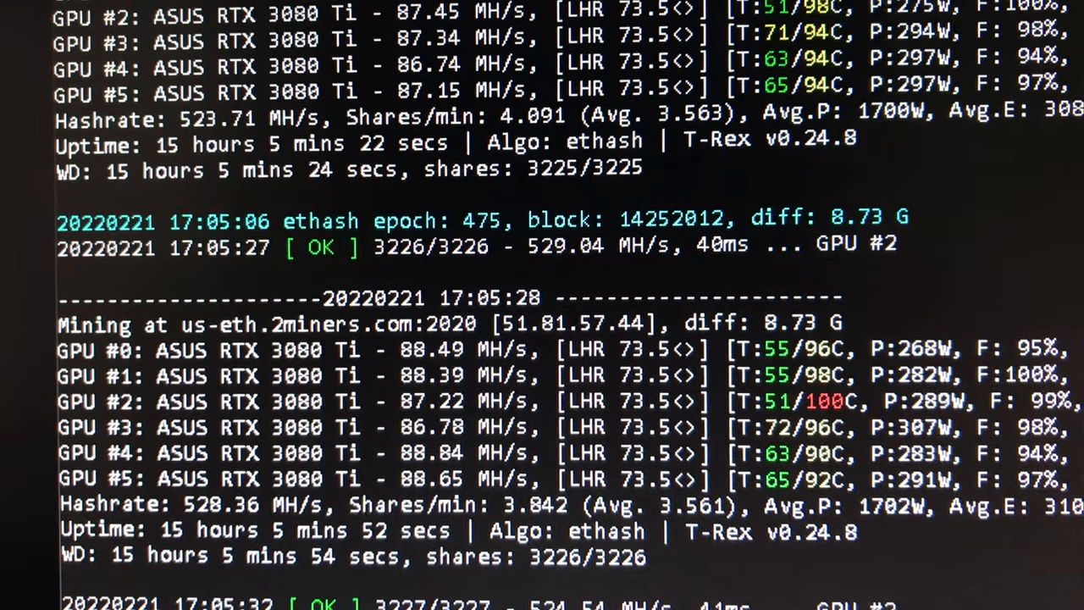
pyautogui.scroll(-3)
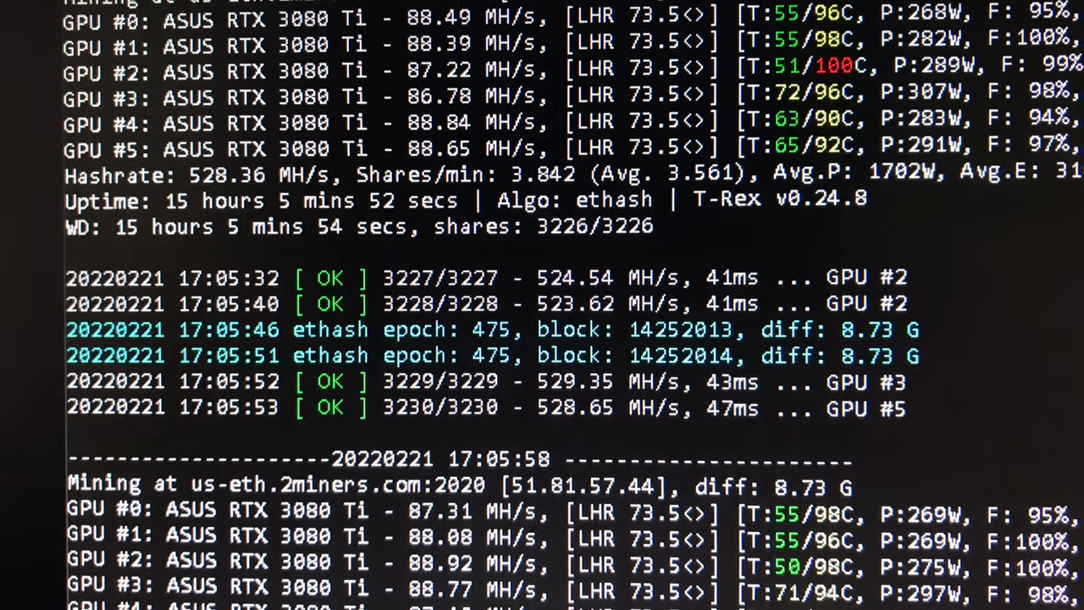
pyautogui.scroll(-3)
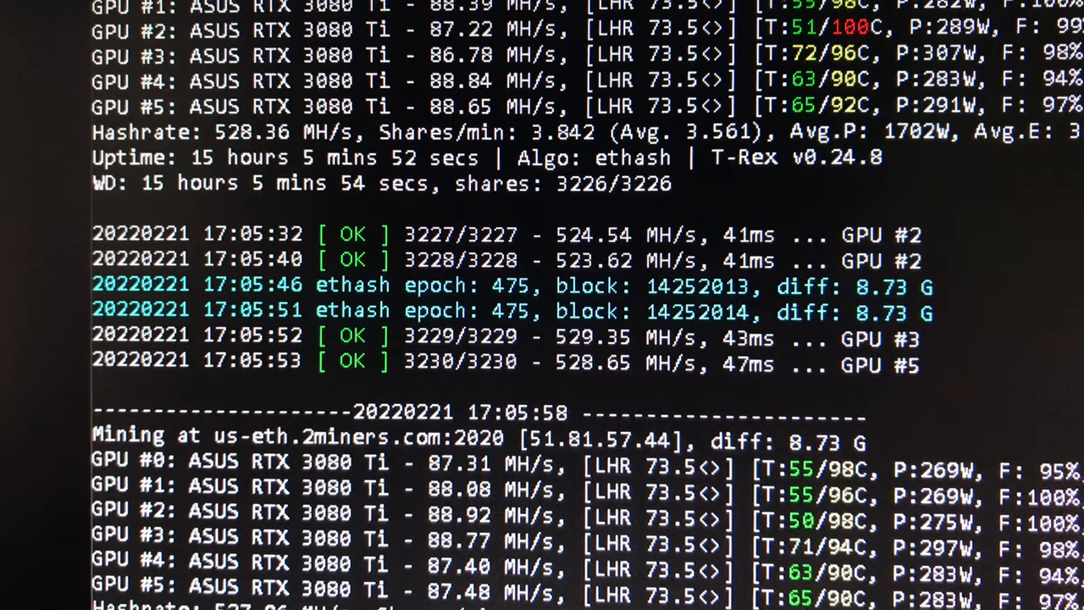
pyautogui.scroll(-3)
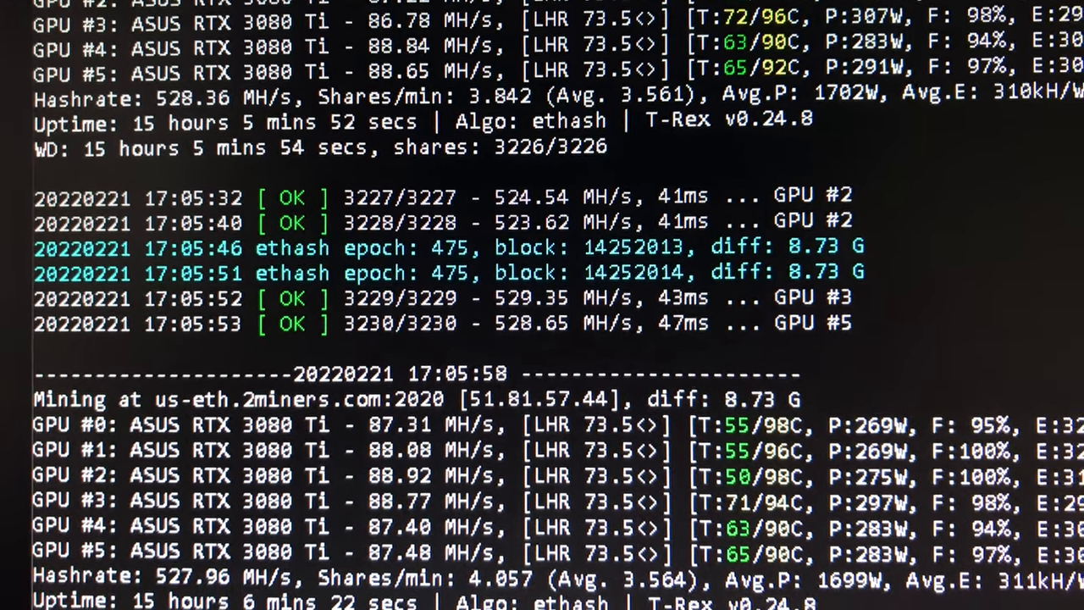
pyautogui.scroll(-3)
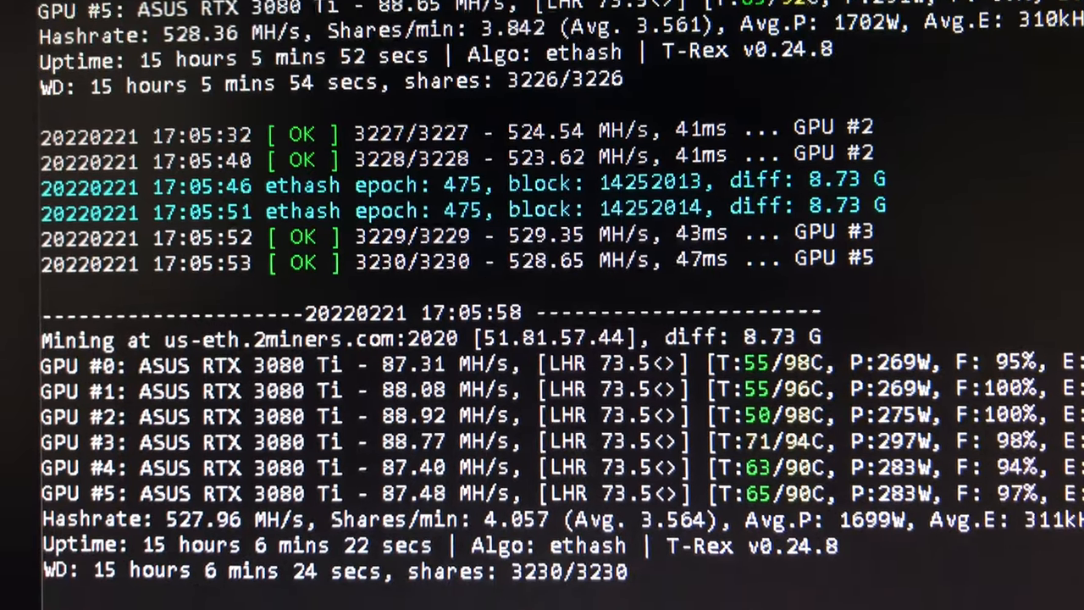
pyautogui.scroll(-3)
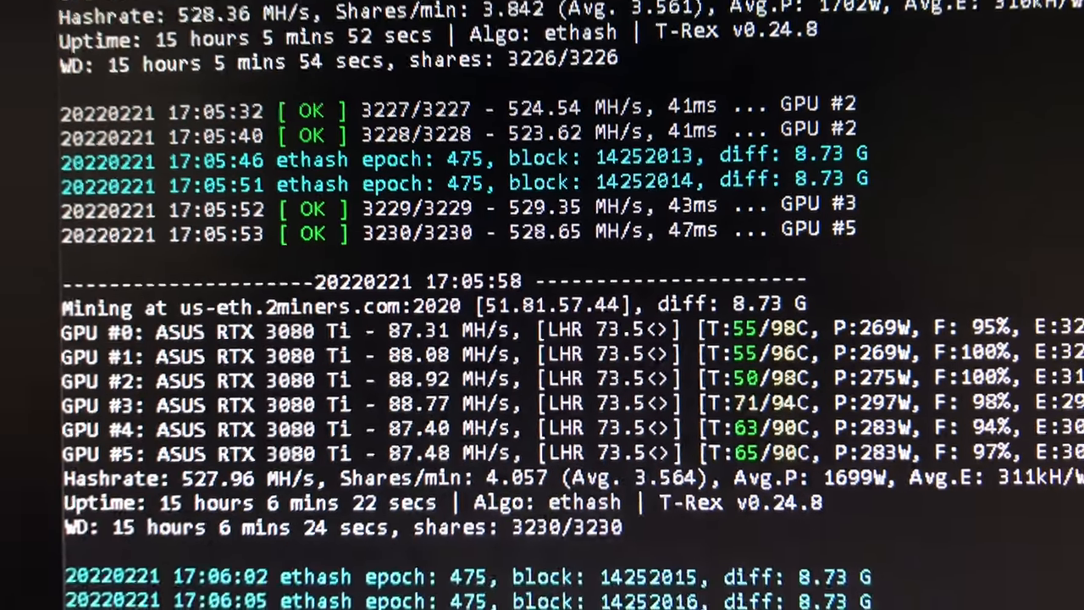